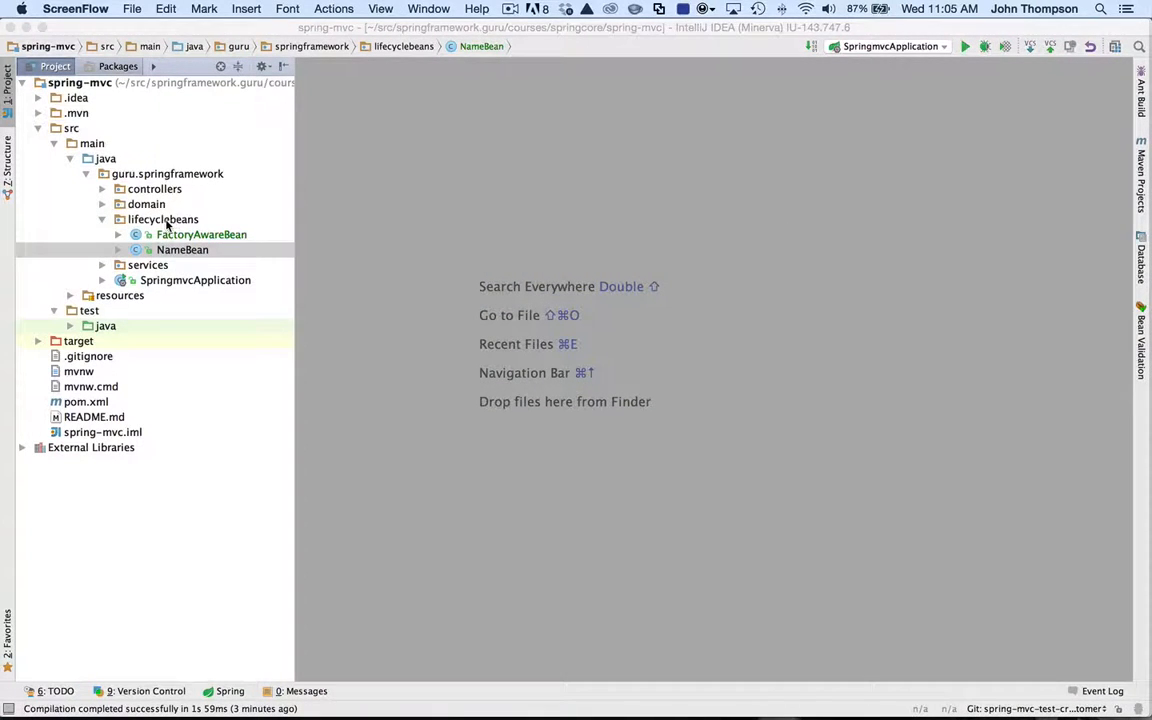
- Name the new Java class ApplictationContextAware in lifecyclebeans and confirm its creation
text(App)
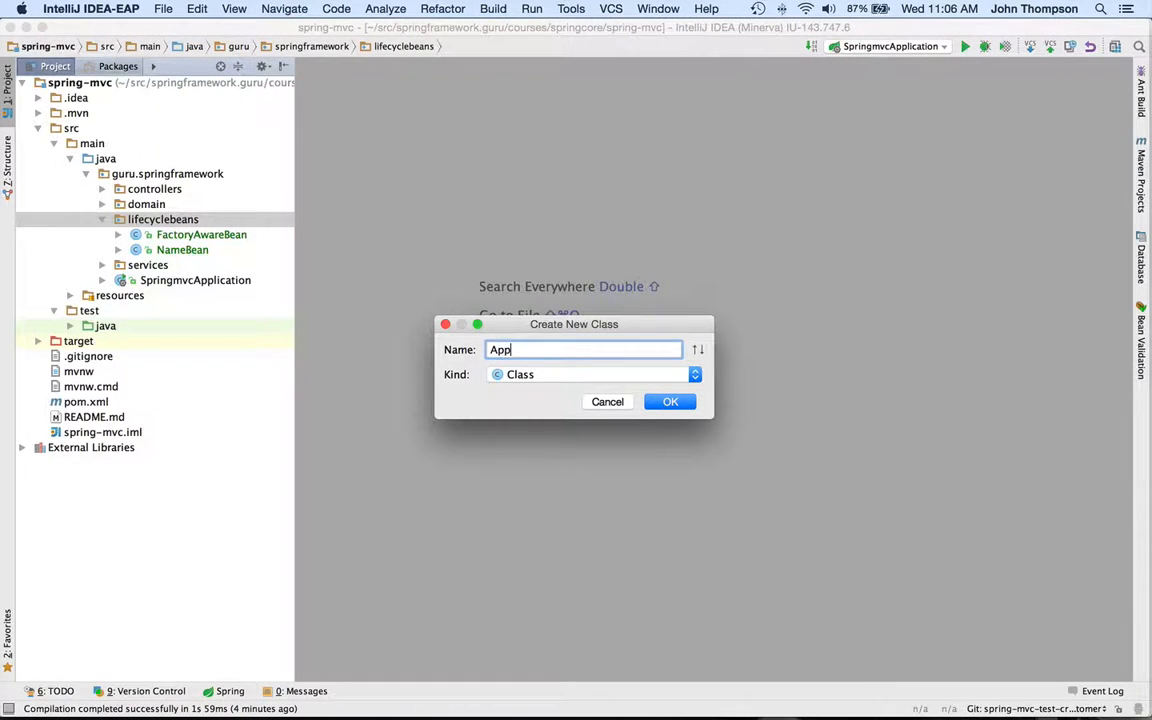
text(lictationContextAwar)
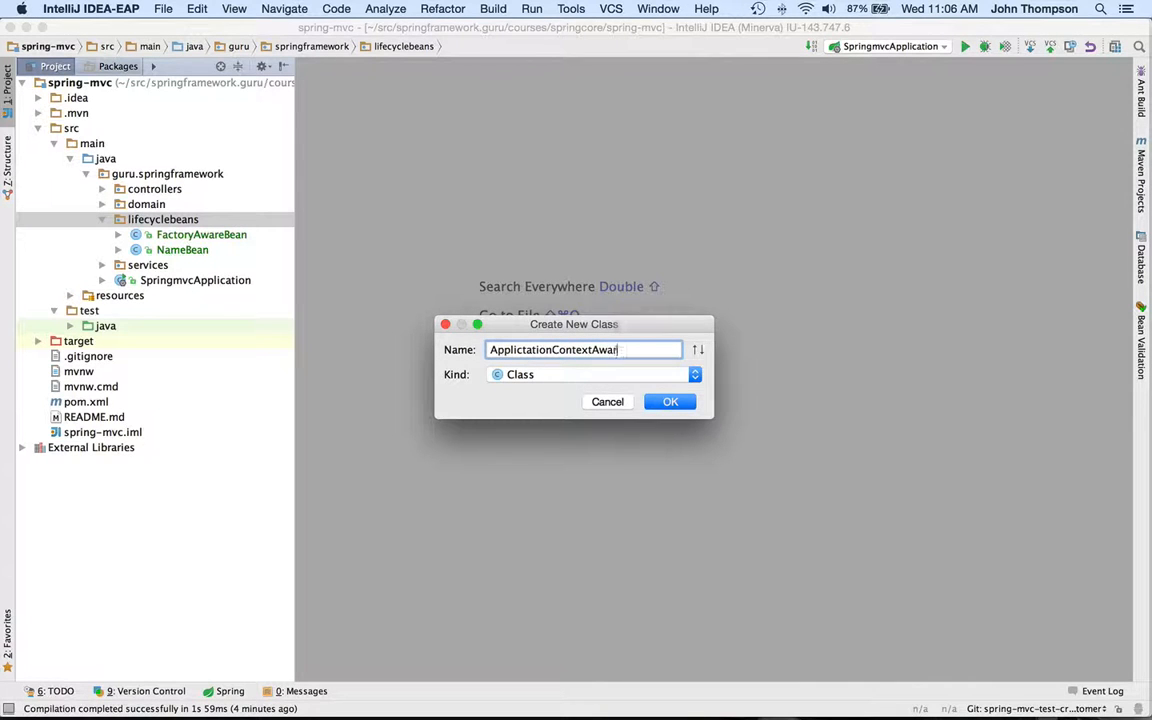
click(670, 400)
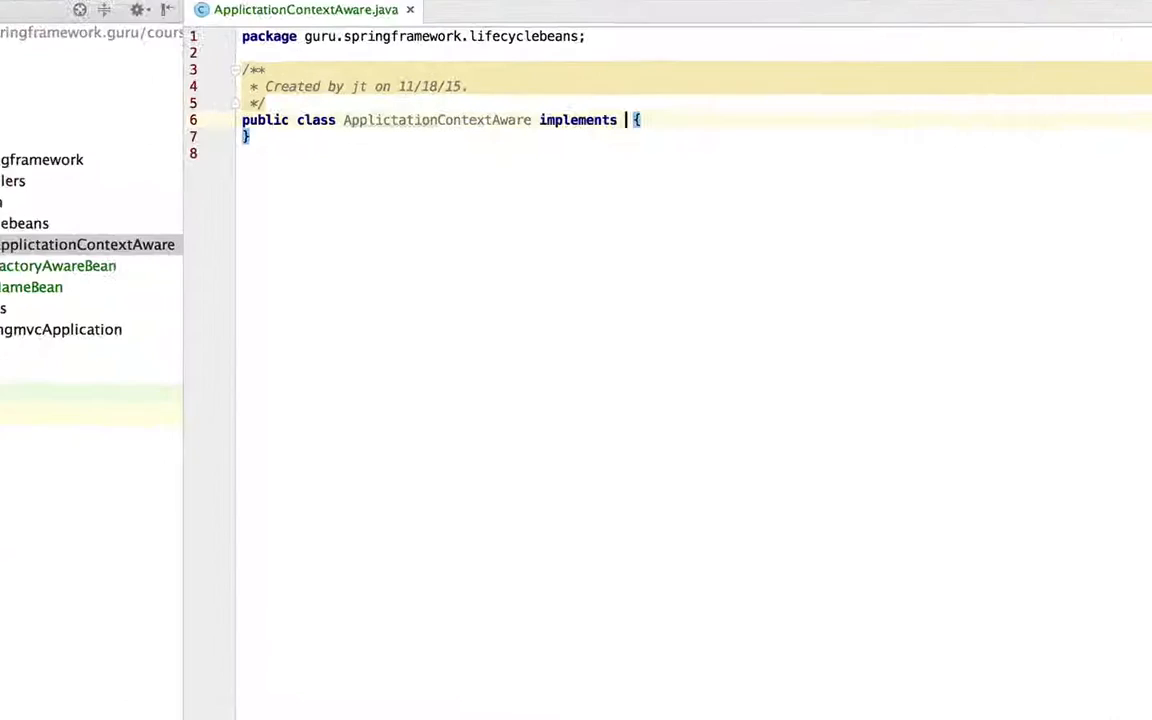
- Implement the ApplicationContextAware interface via completion, adding its Spring import
text(AppCA)
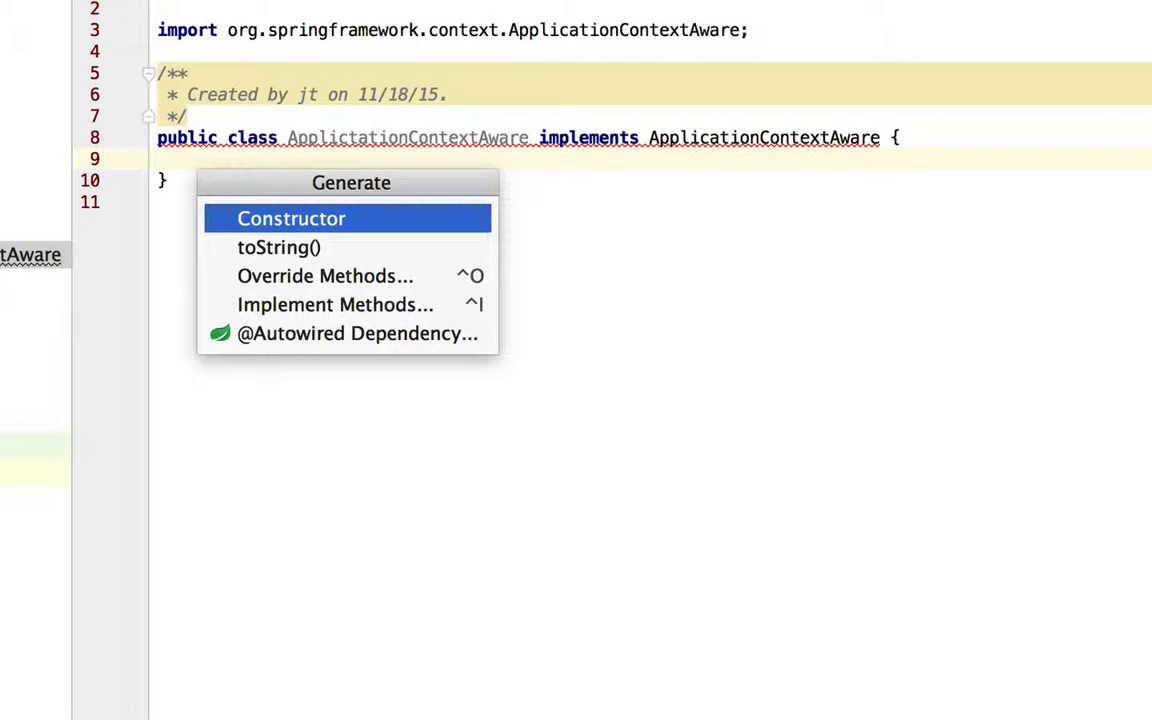
- Override setApplicationContext to print "I got the context!!!" and start an @ annotation above the class
click(336, 304)
text(System)
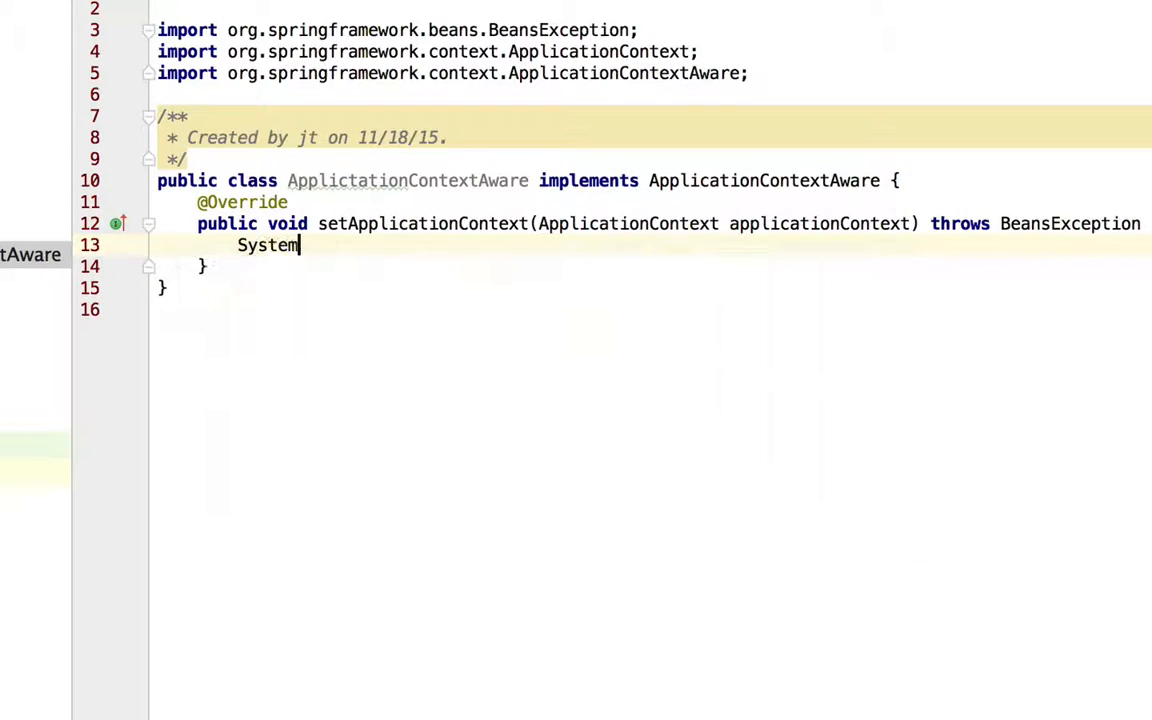
text(.out)
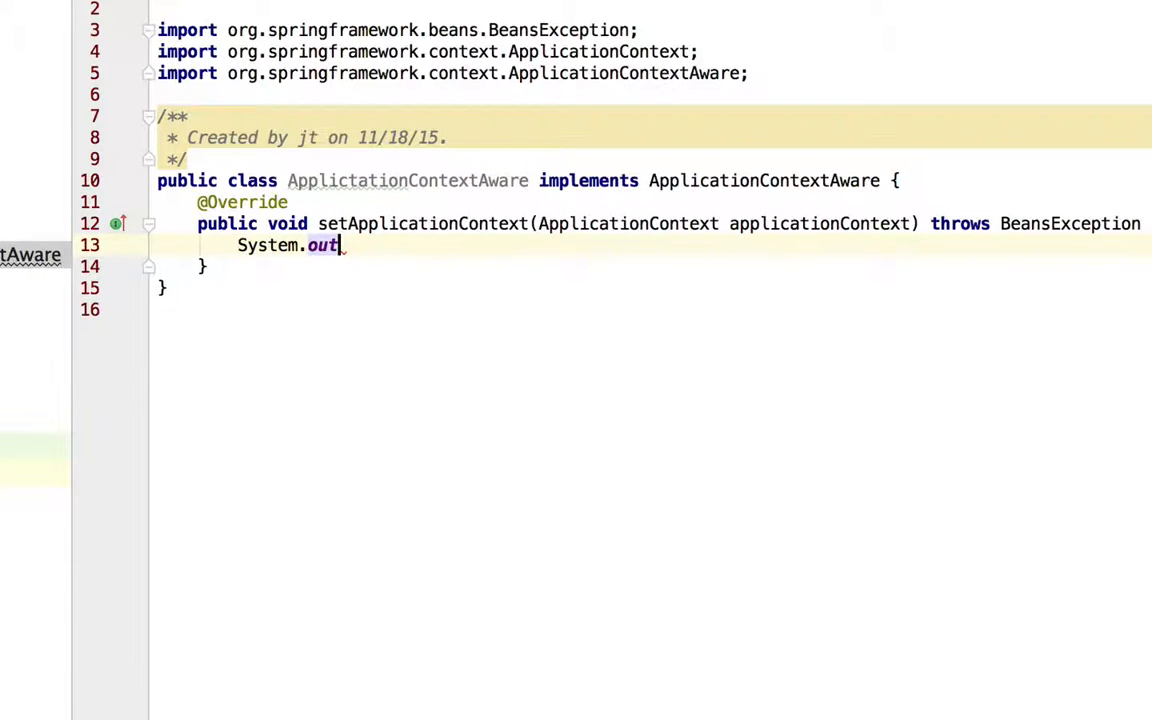
text(.println();)
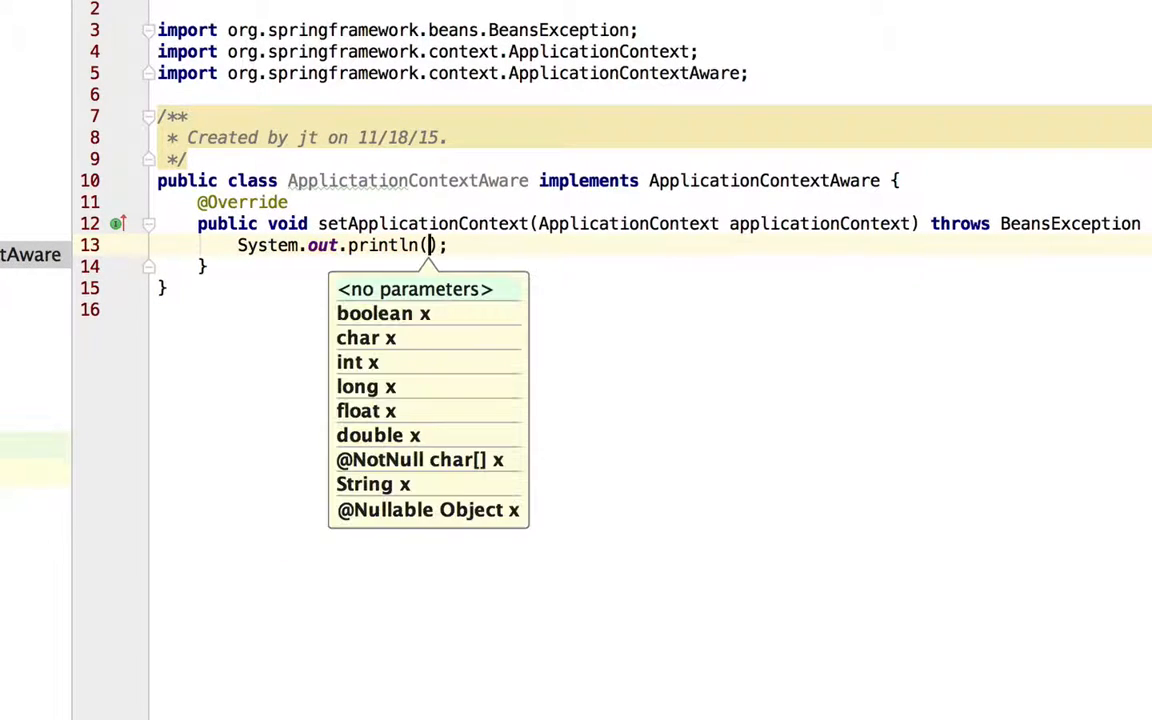
text("I got the context!!!)
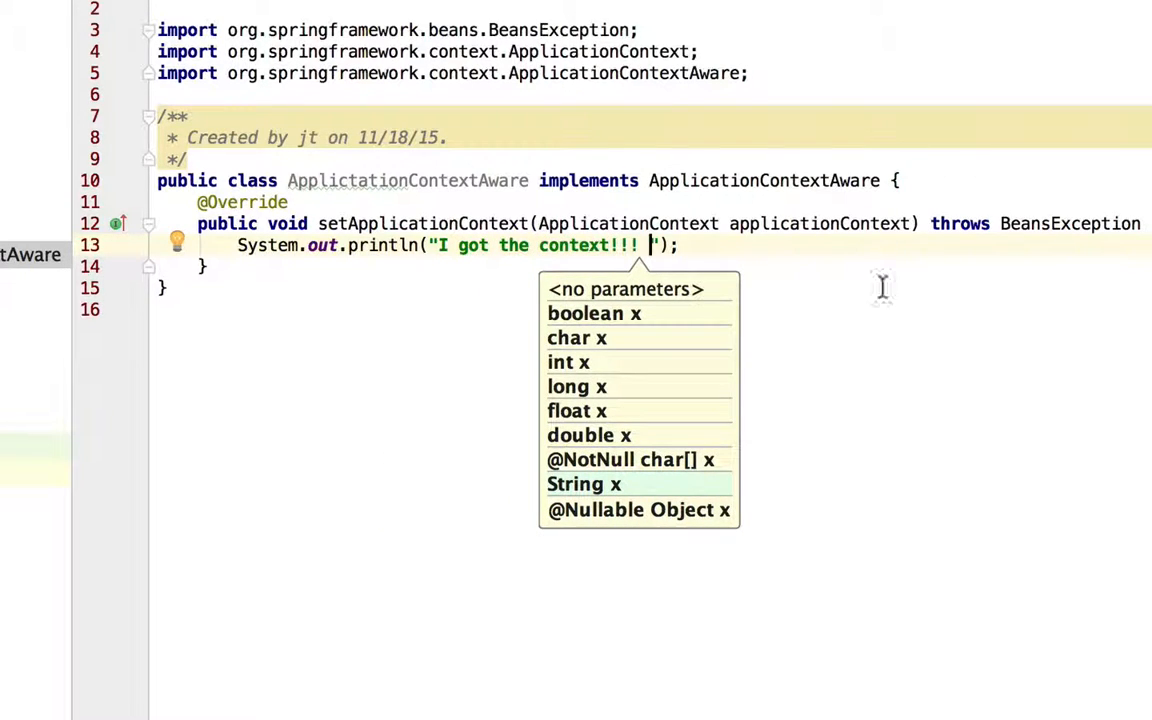
text(@)
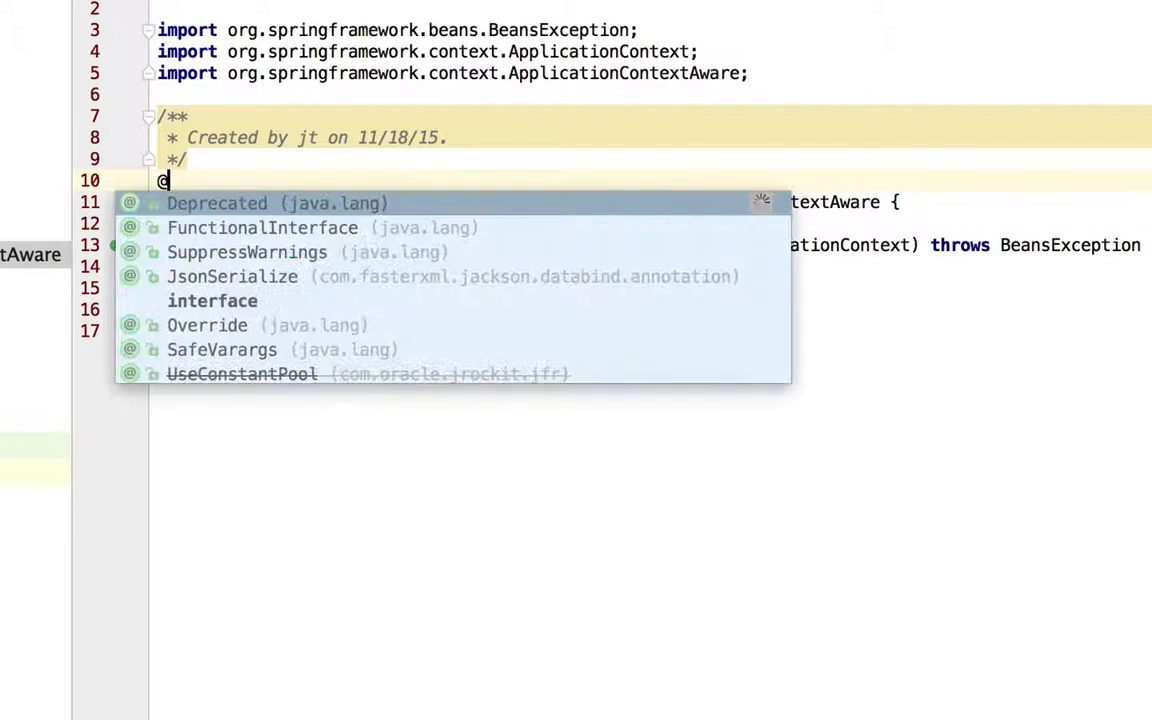